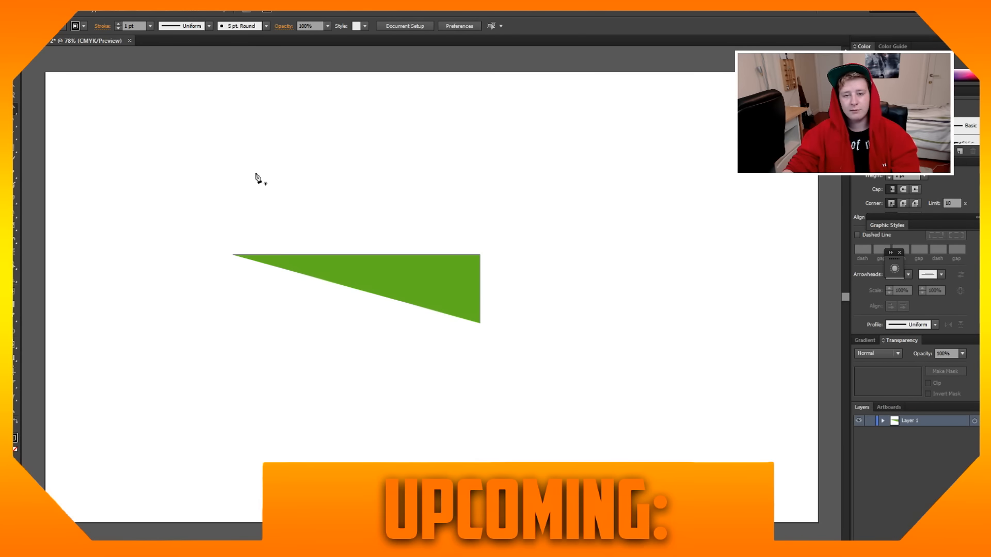
- Place a Pen anchor point to start the green straight-edged triangle
{"action": "left_click", "coordinate": [256, 172]}
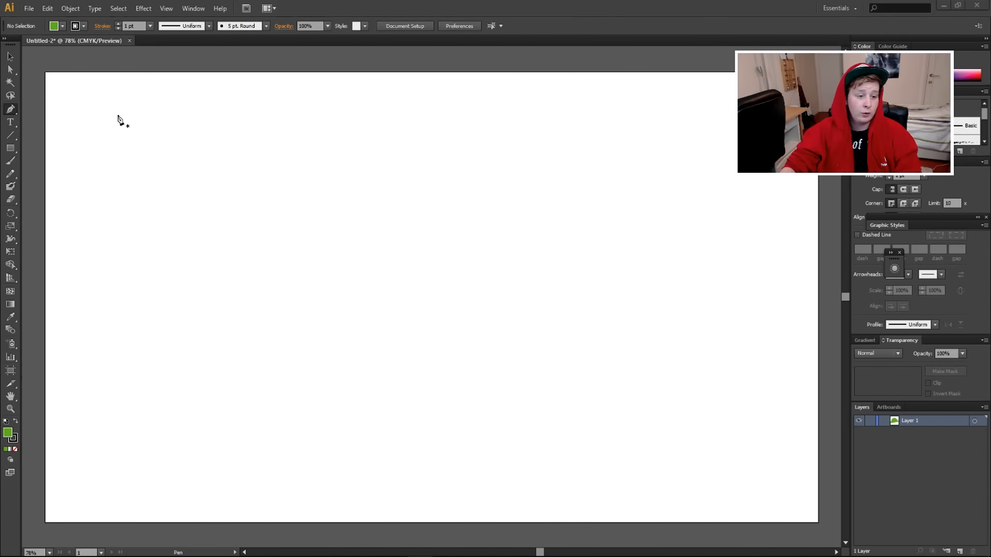
{"action": "mouse_move", "coordinate": [47, 79]}
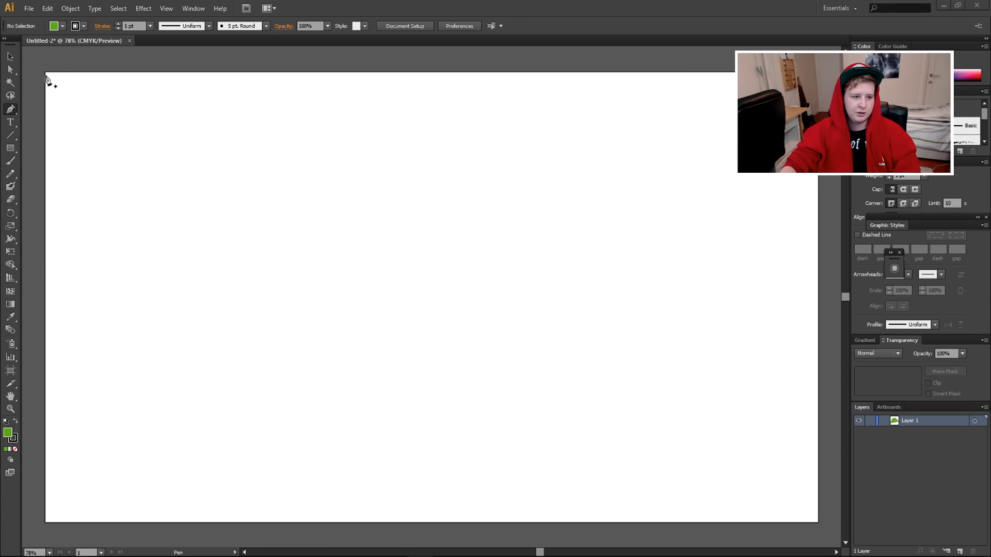
{"action": "mouse_move", "coordinate": [359, 282]}
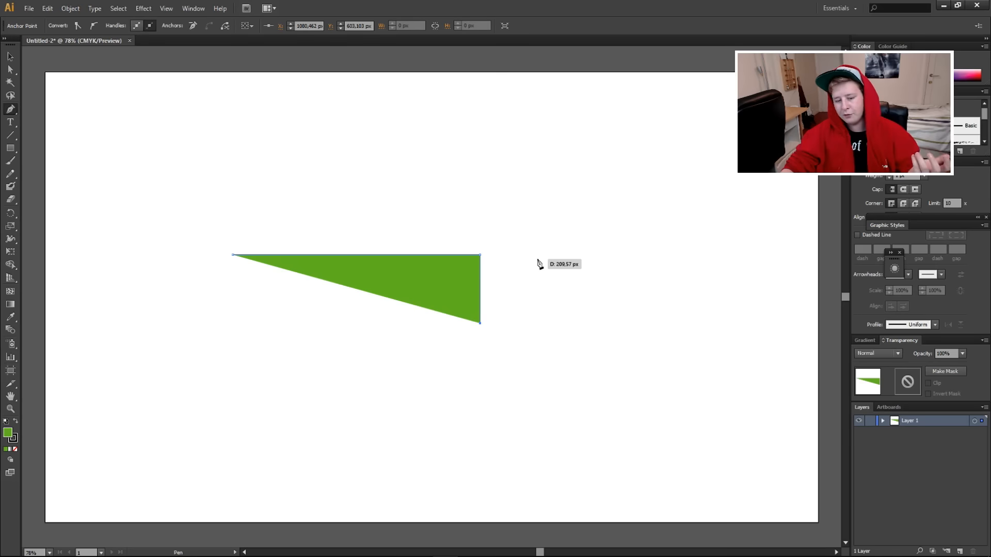
{"action": "mouse_move", "coordinate": [241, 173]}
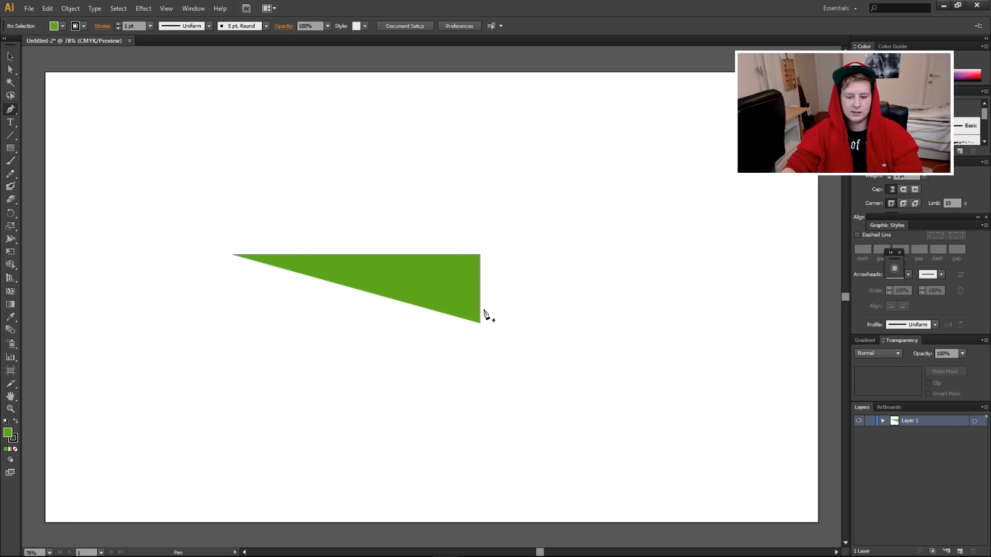
{"action": "mouse_move", "coordinate": [334, 210]}
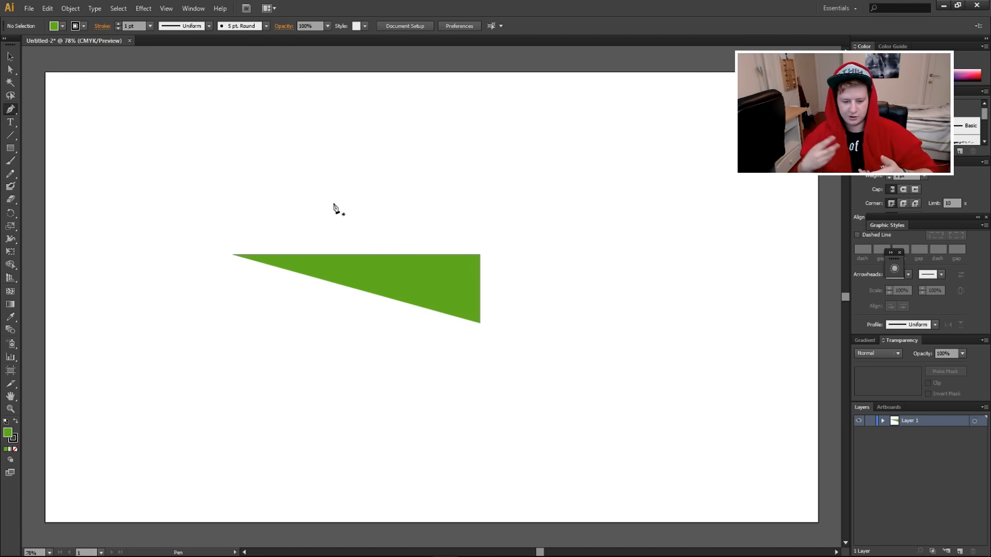
{"action": "mouse_move", "coordinate": [319, 213]}
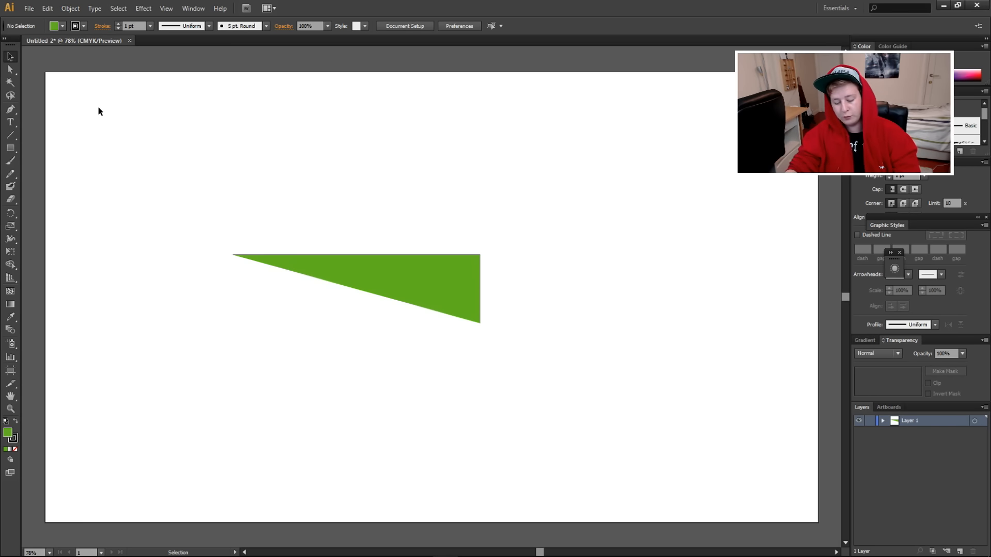
{"action": "left_click", "coordinate": [11, 109]}
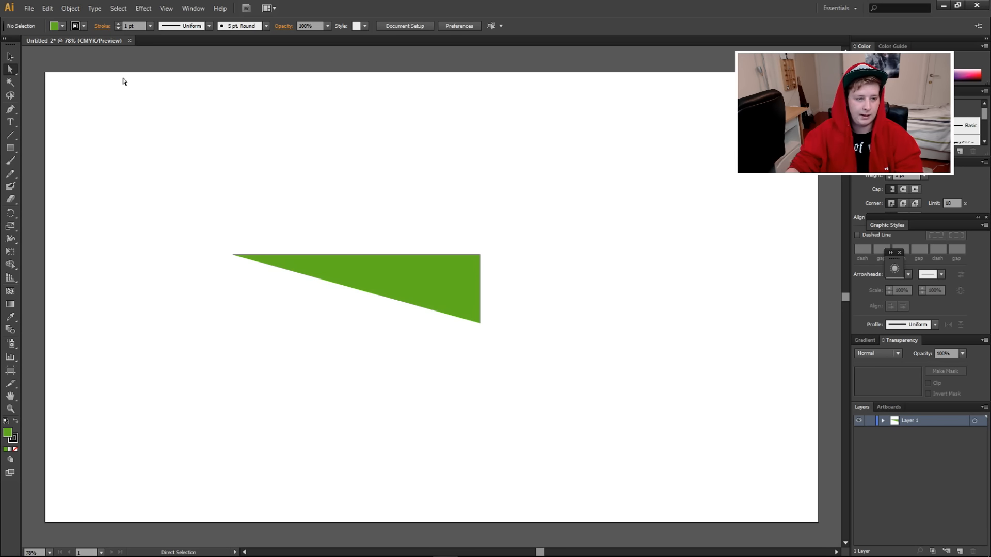
{"action": "mouse_move", "coordinate": [10, 69]}
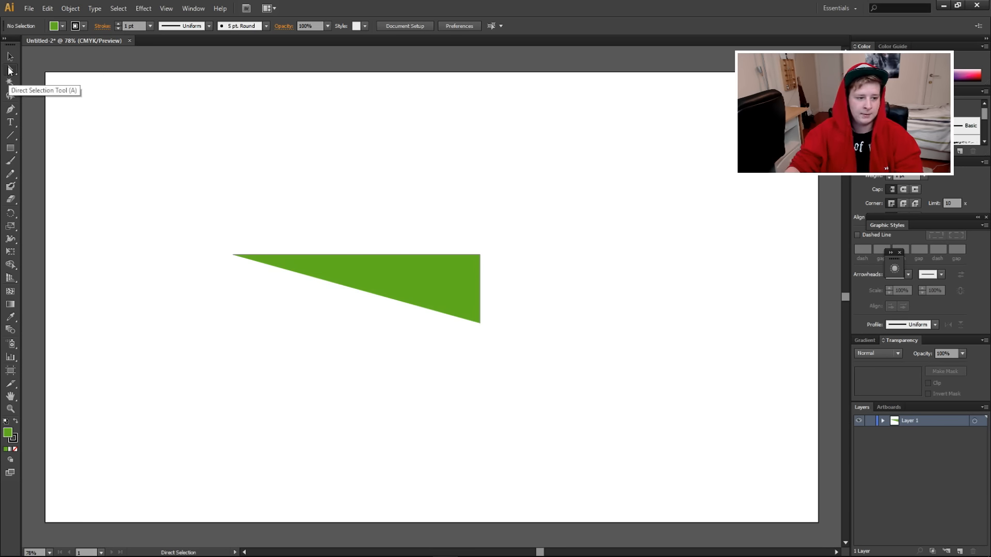
{"action": "left_click", "coordinate": [11, 97]}
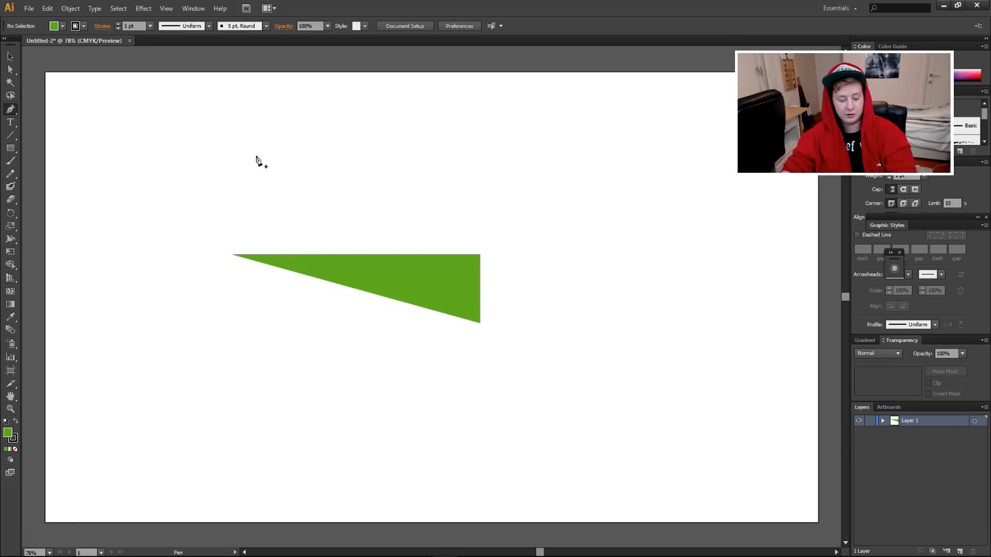
{"action": "mouse_move", "coordinate": [19, 60]}
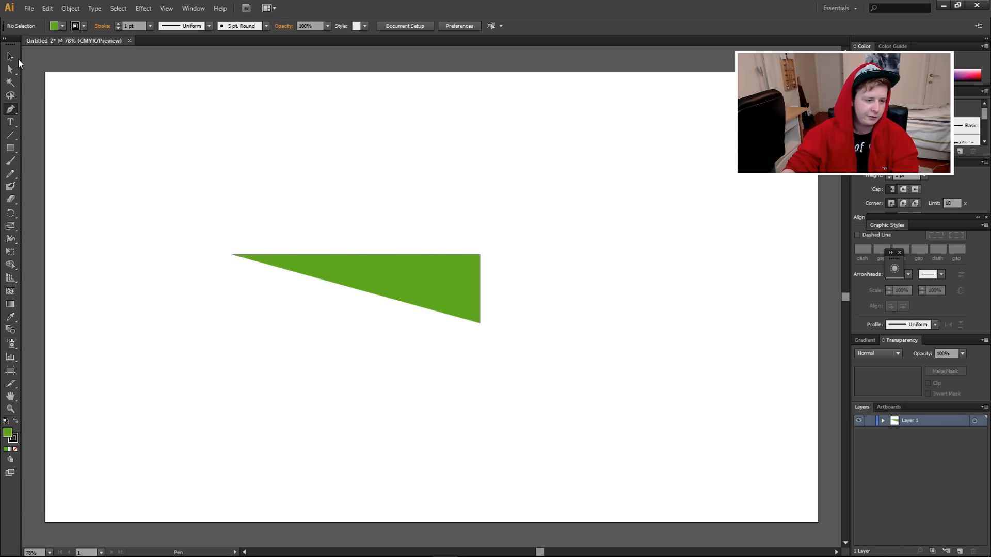
{"action": "mouse_move", "coordinate": [256, 178]}
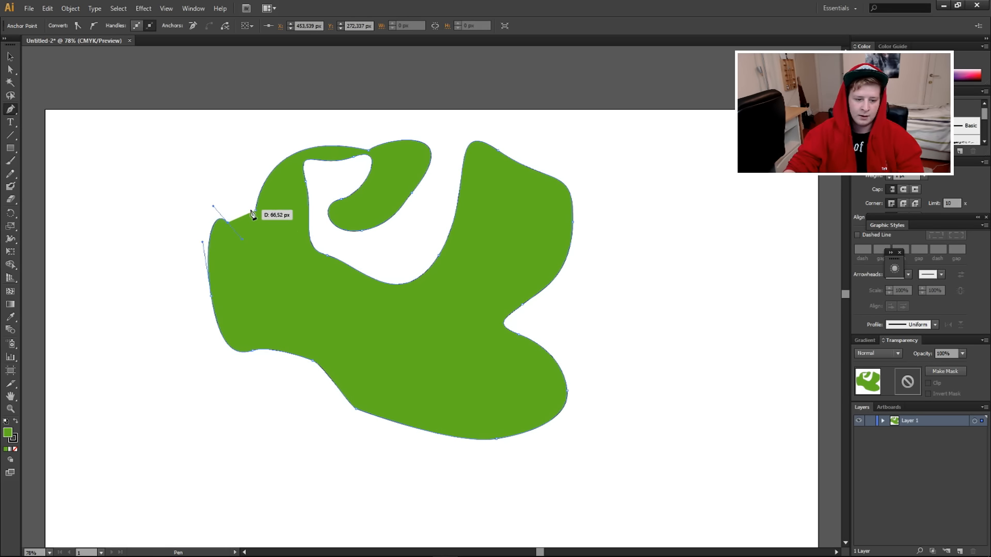
{"action": "mouse_move", "coordinate": [246, 216]}
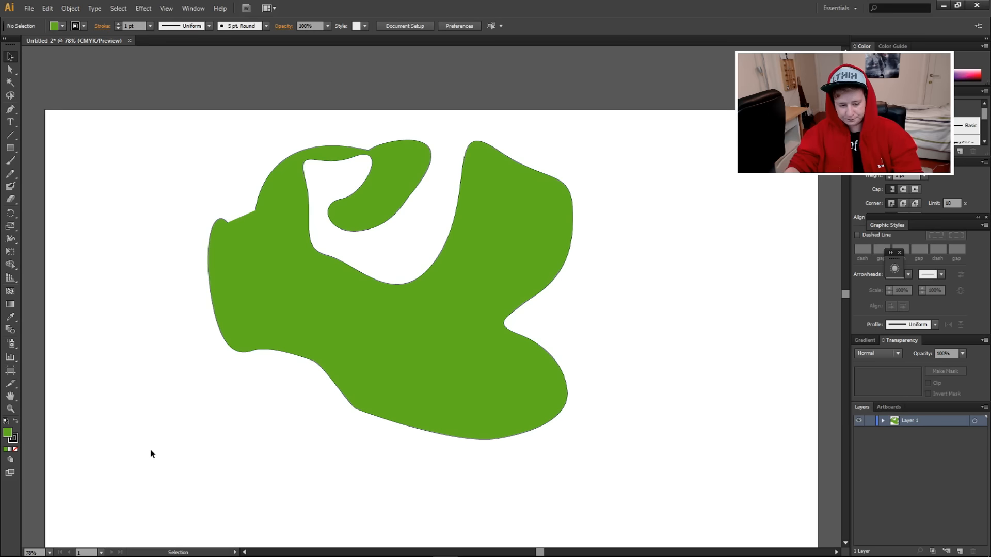
- Finish the large green curvy freeform blob drawn with curved Pen paths
{"action": "left_click", "coordinate": [11, 110]}
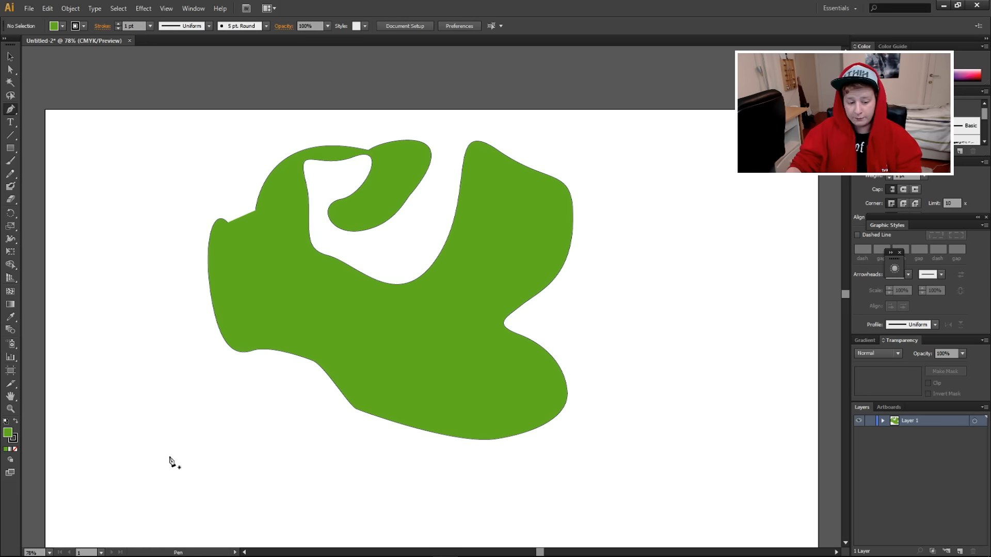
{"action": "mouse_move", "coordinate": [163, 443]}
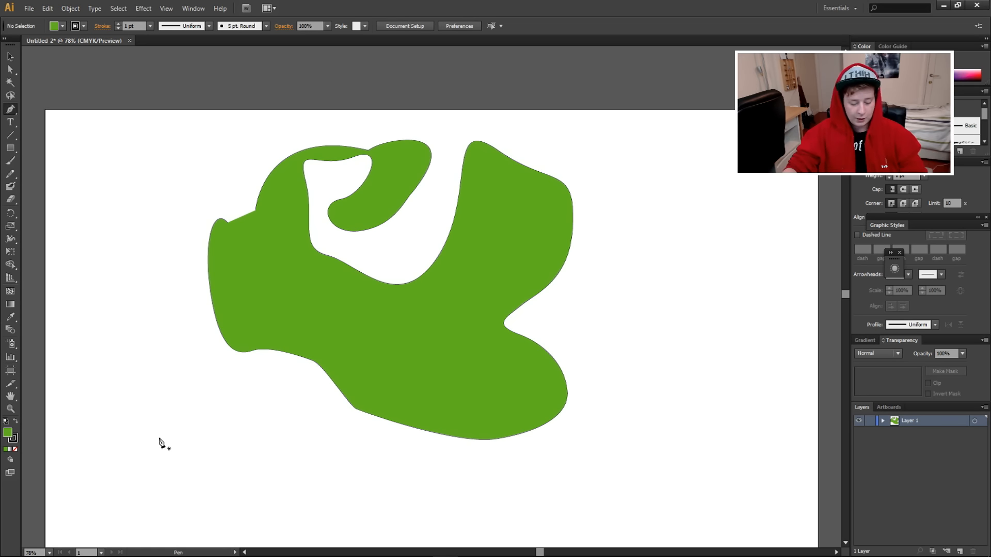